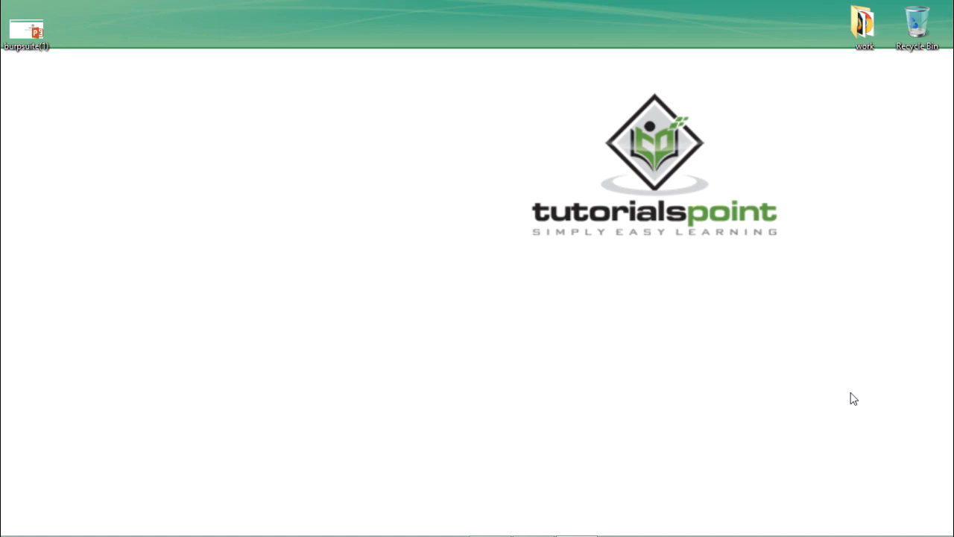
mouse_move(641, 436)
type("burp")
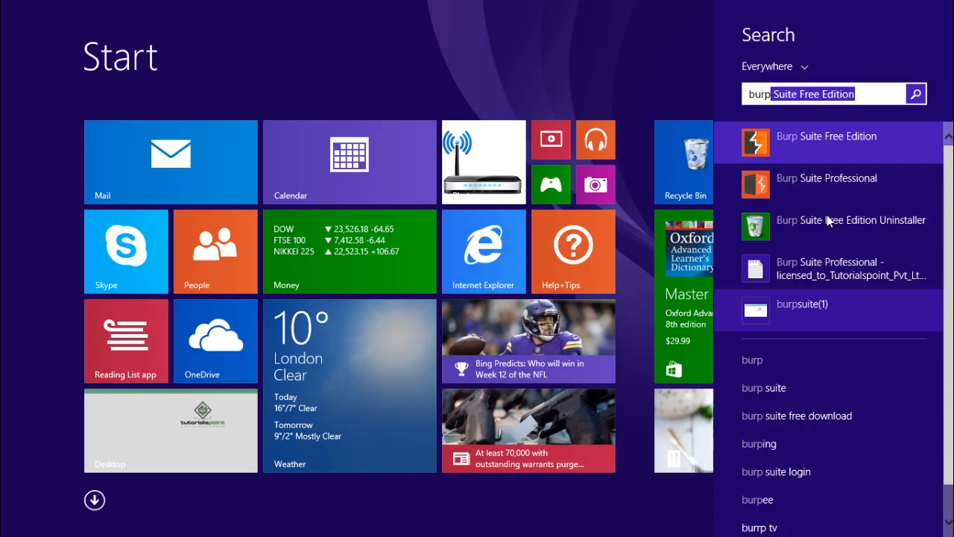
Step: Launch Burp Suite, dismiss the update notice and start a temporary project with Burp defaults
left_click(826, 135)
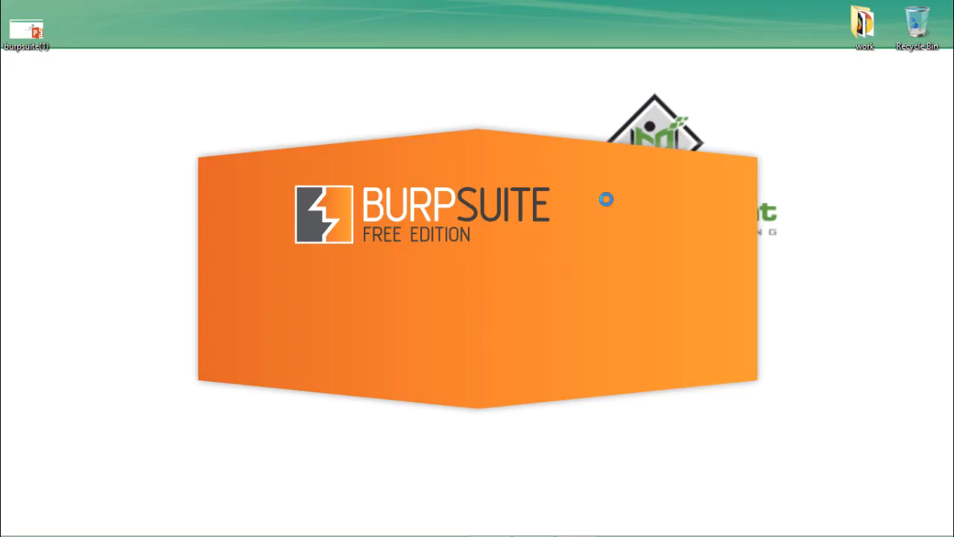
mouse_move(450, 241)
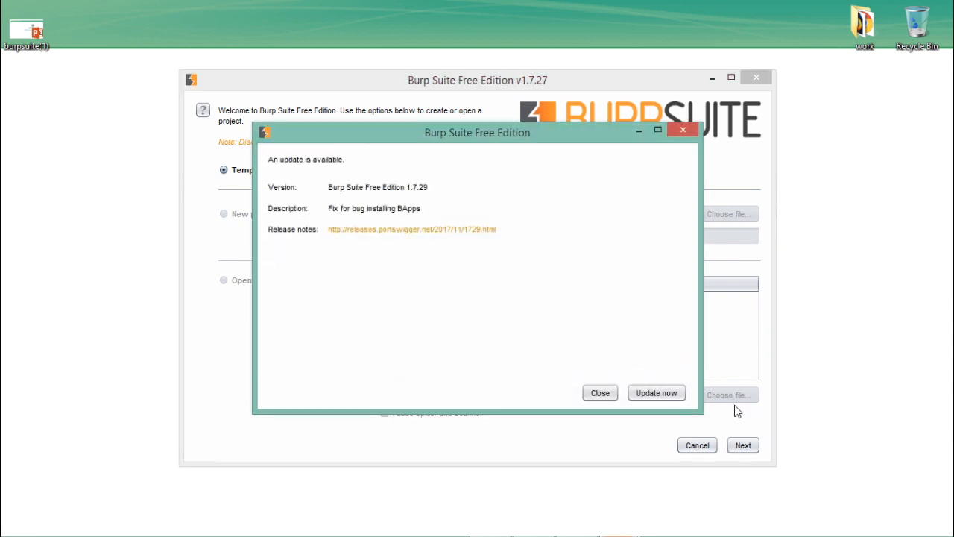
left_click(599, 393)
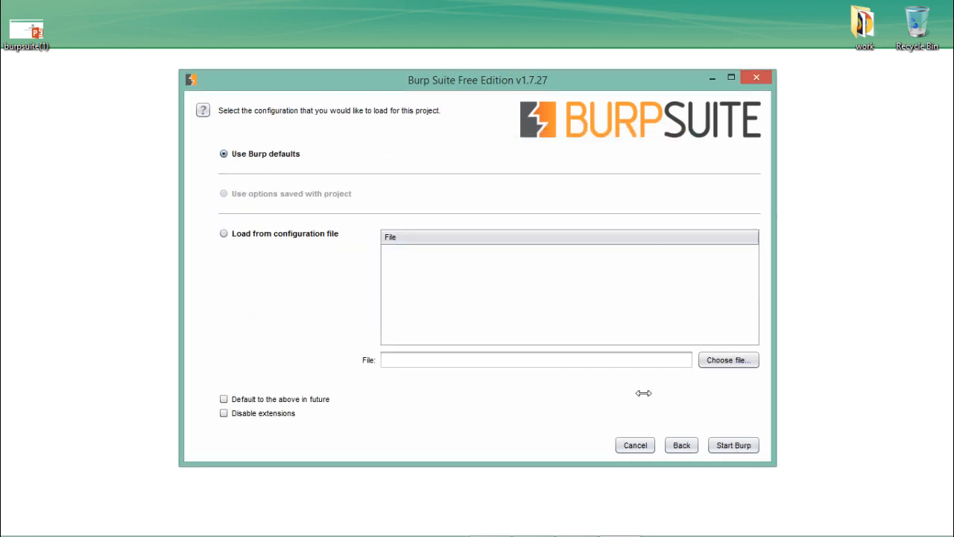
left_click(736, 445)
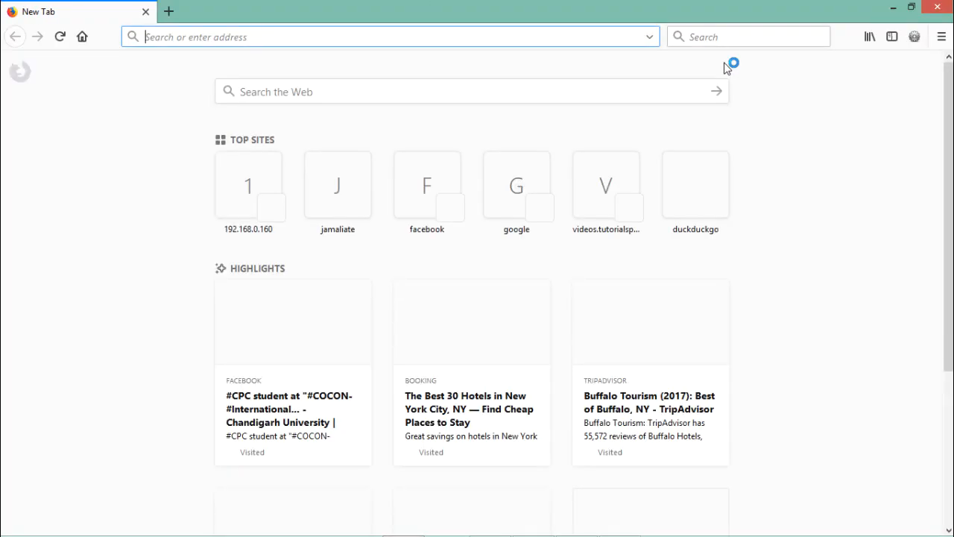
Step: In Firefox connection settings, choose manual proxy configuration at 127.0.0.1 port 8080
left_click(939, 36)
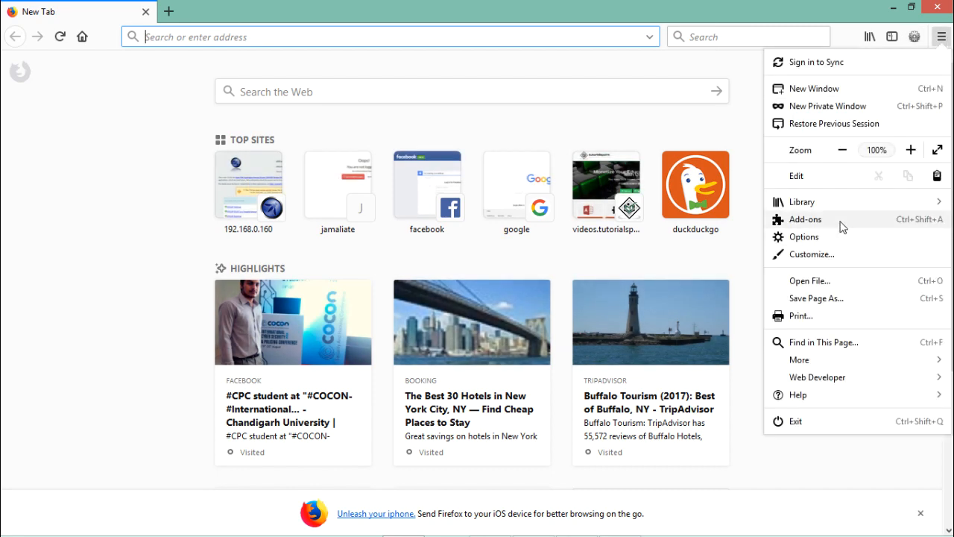
left_click(806, 235)
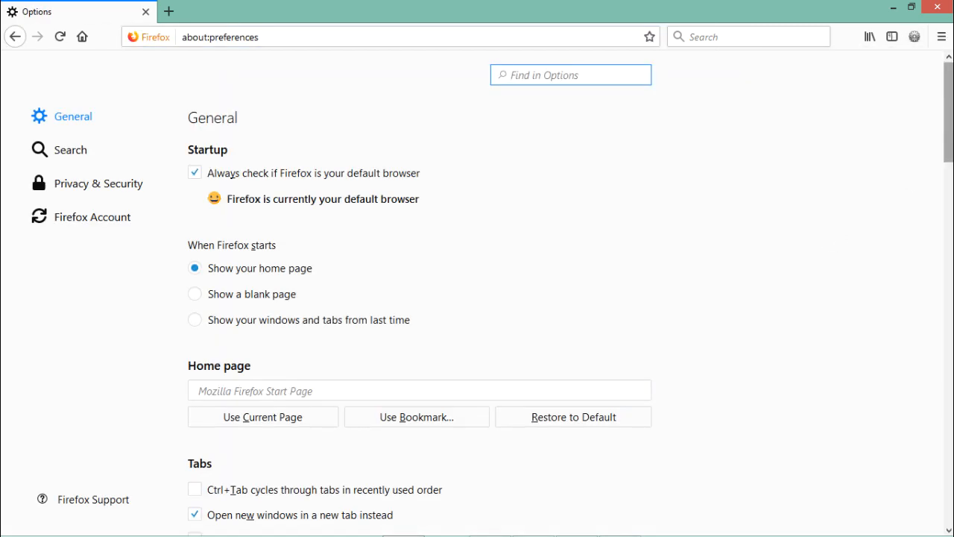
scroll("down", 3)
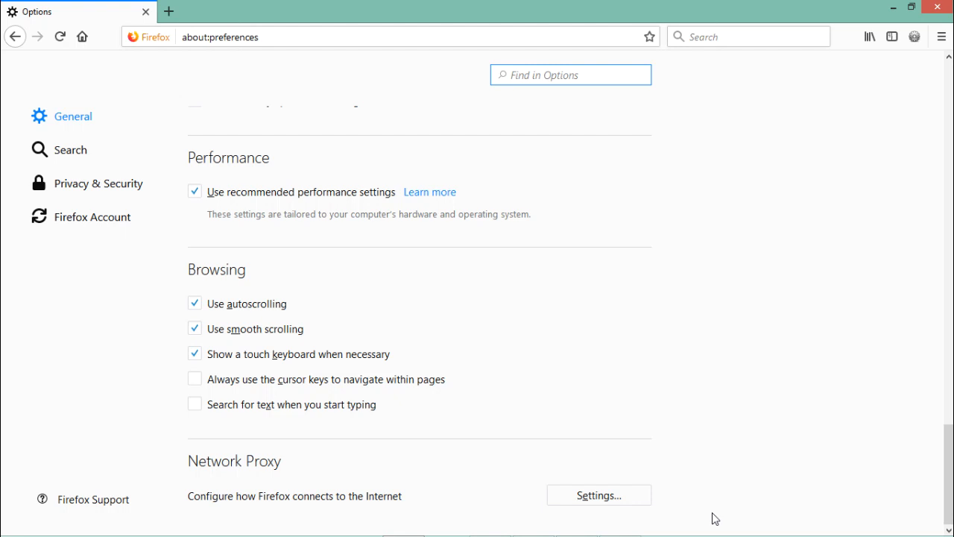
left_click(600, 495)
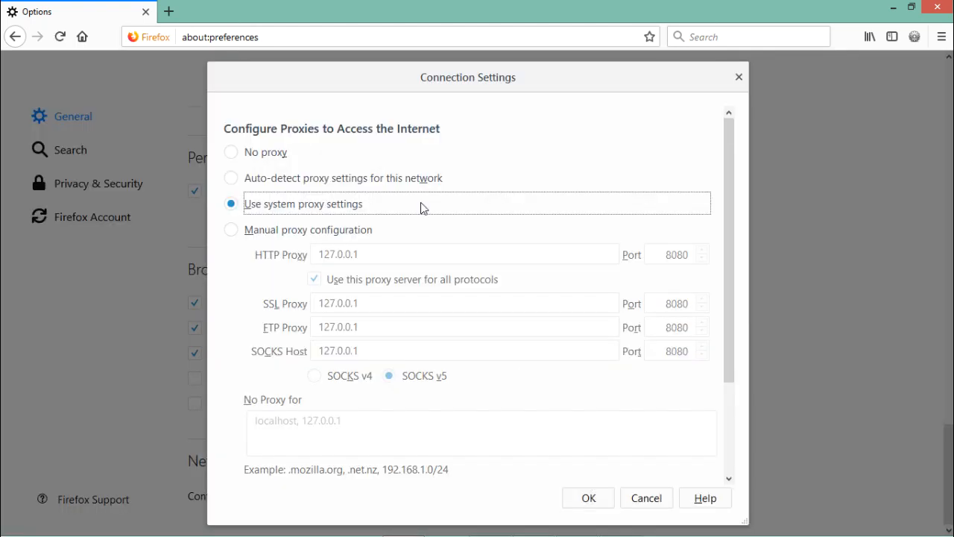
left_click(231, 230)
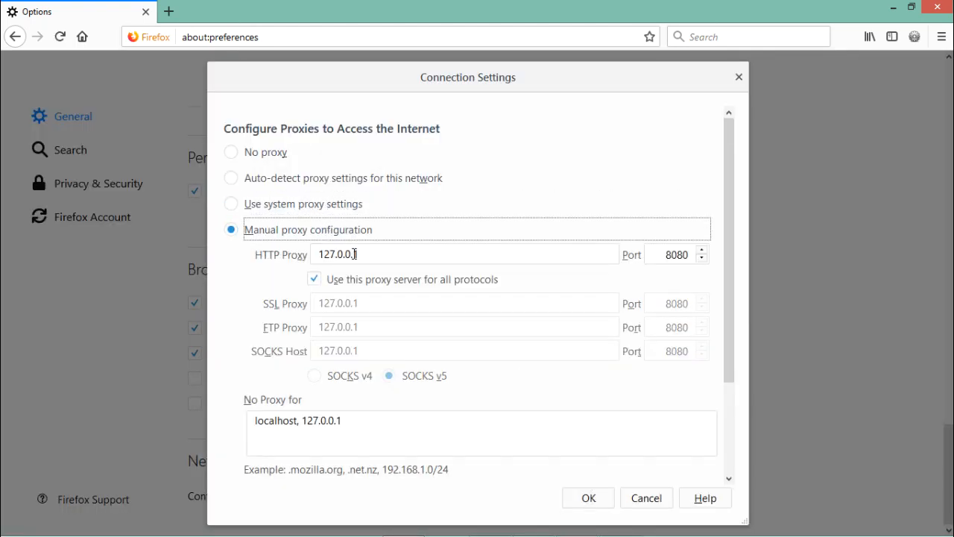
mouse_move(678, 253)
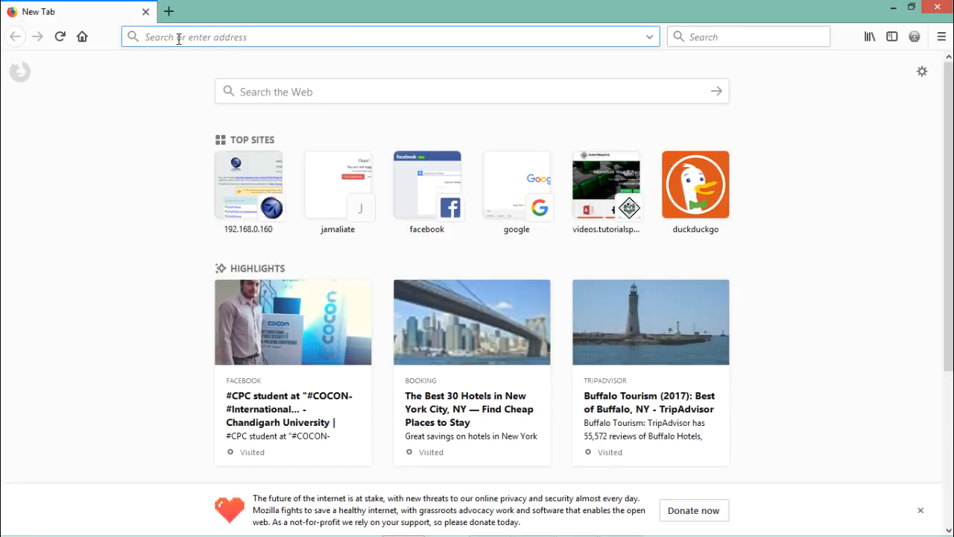
Step: Browse to 192.168.0.160/ and forward the intercepted request from Burp's Proxy Intercept view
type("192.168.0.160/")
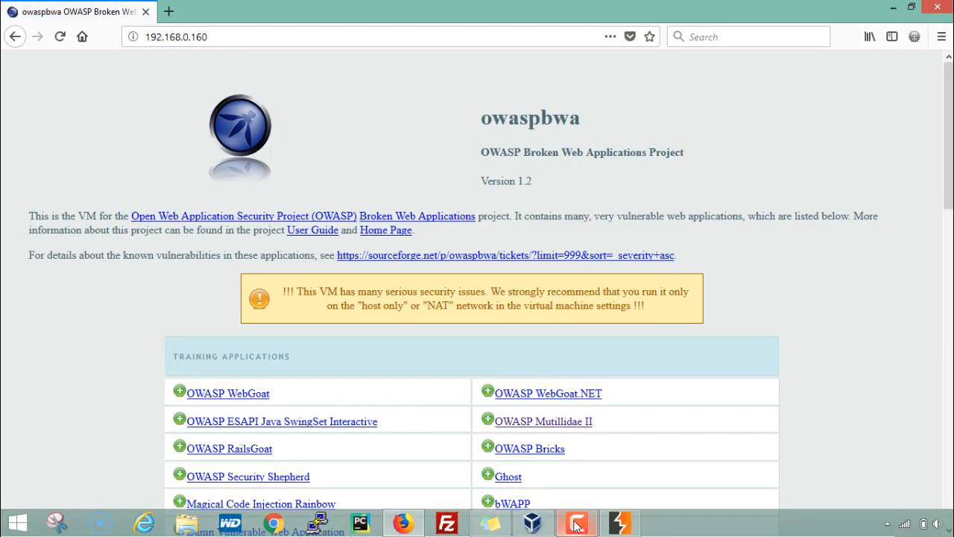
left_click(579, 522)
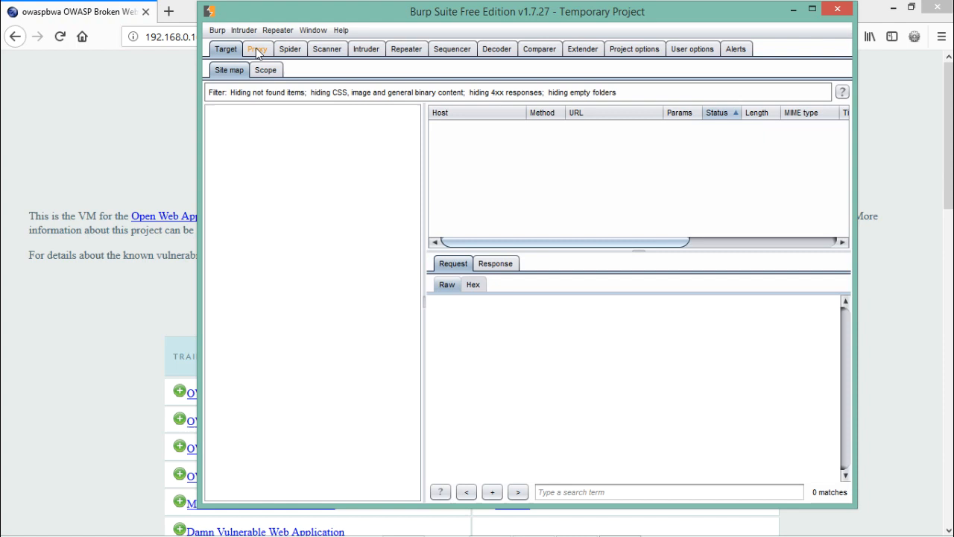
left_click(257, 47)
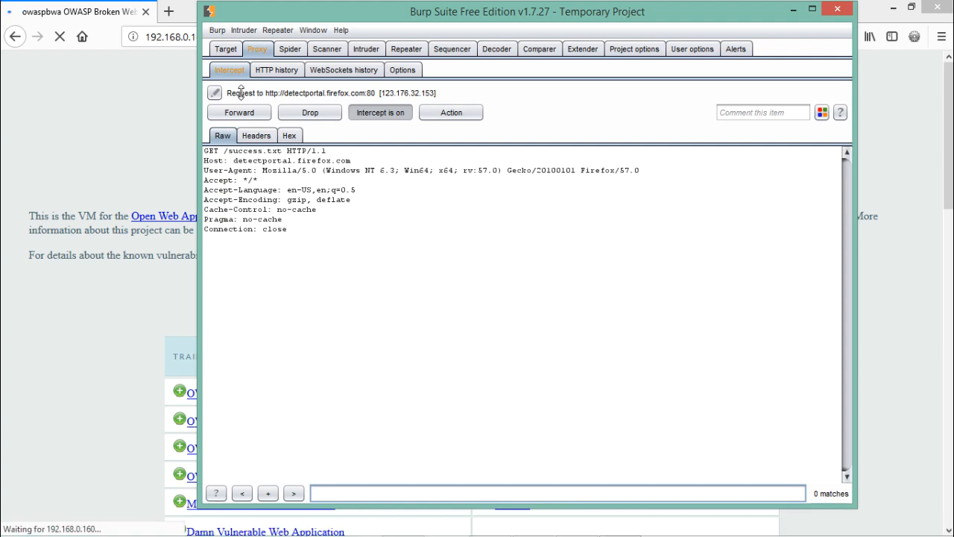
left_click(238, 112)
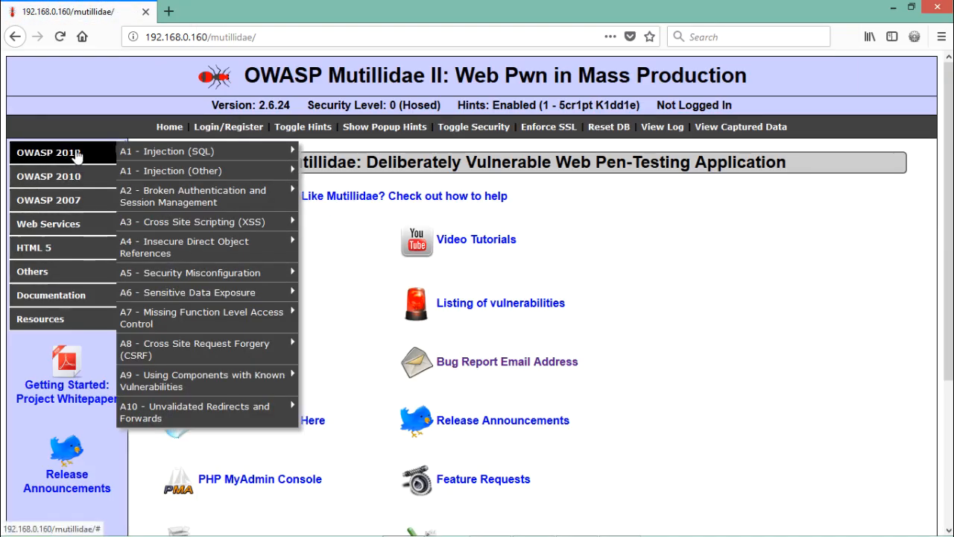
mouse_move(209, 292)
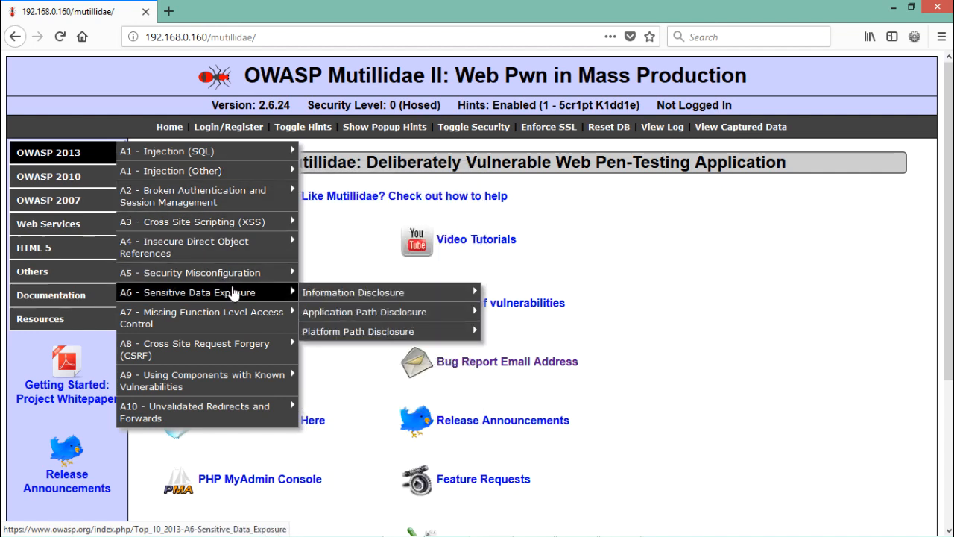
mouse_move(355, 292)
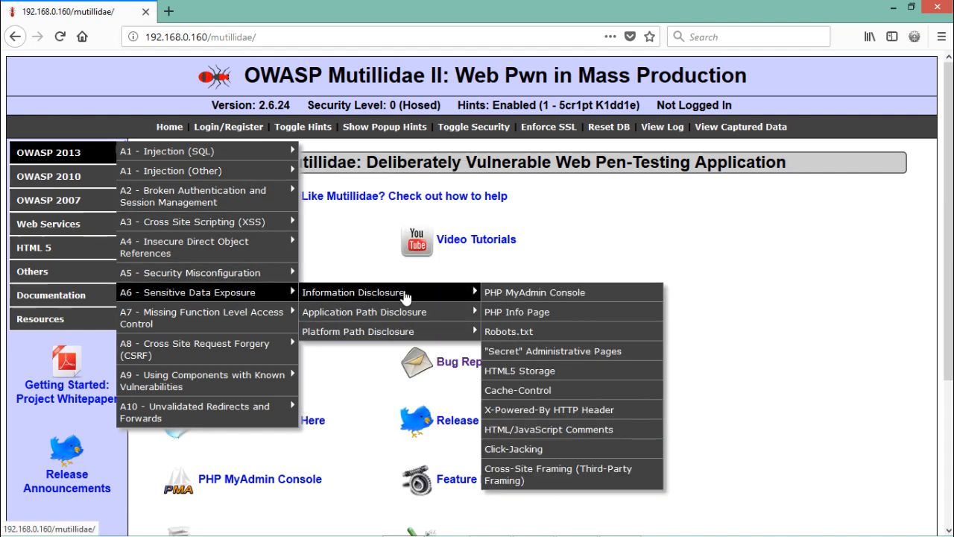
mouse_move(516, 332)
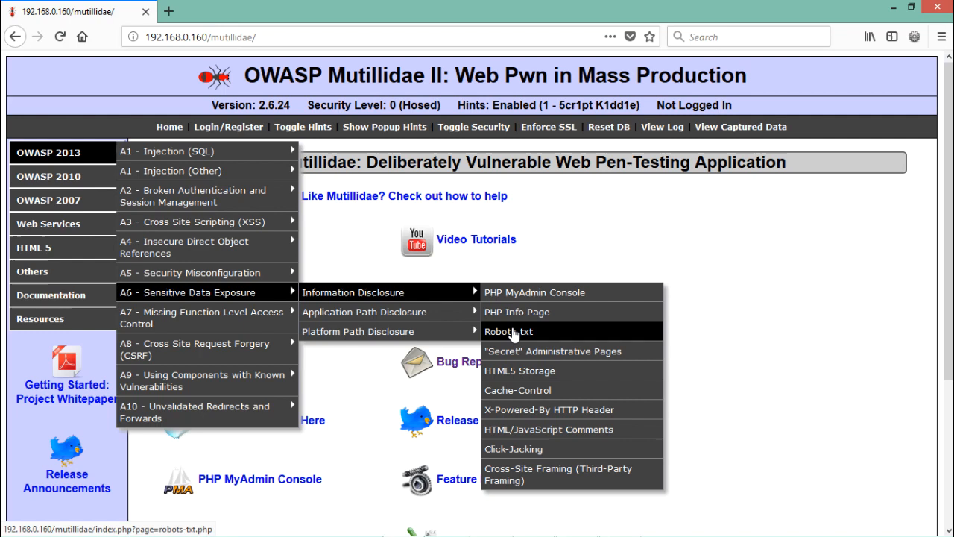
Step: Request the Robots.txt page under A6 Sensitive Data Exposure > Information Disclosure
left_click(508, 331)
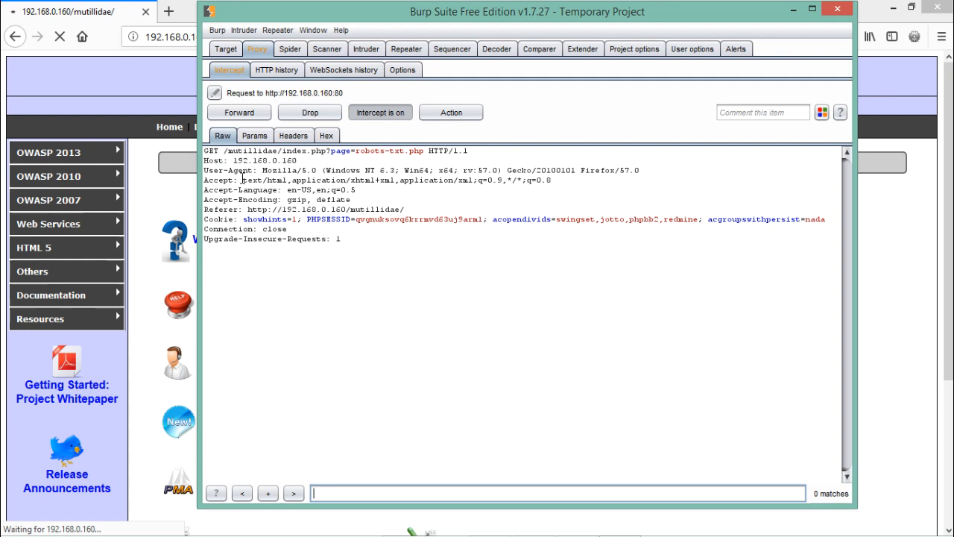
mouse_move(476, 71)
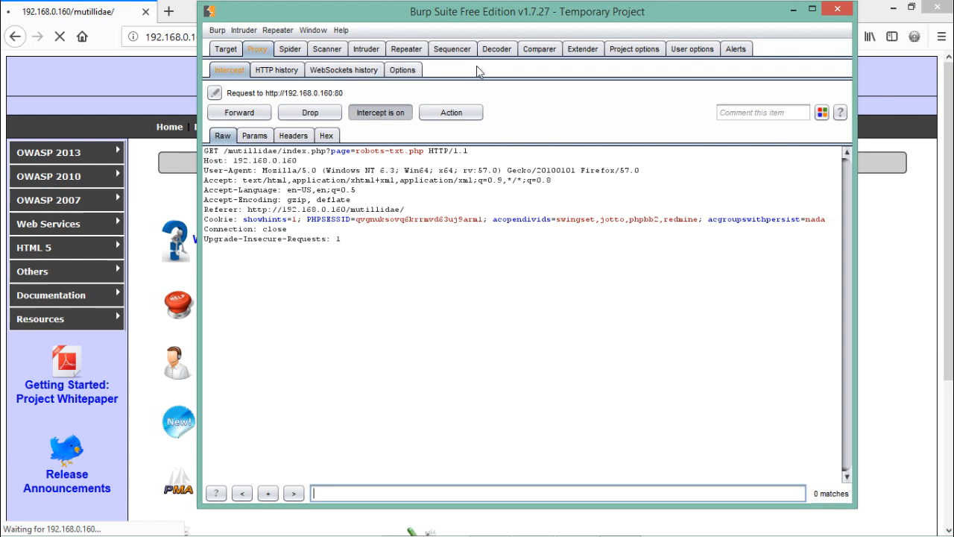
Step: Send the intercepted robots.txt request to the Decoder and view its full text there
left_click(497, 48)
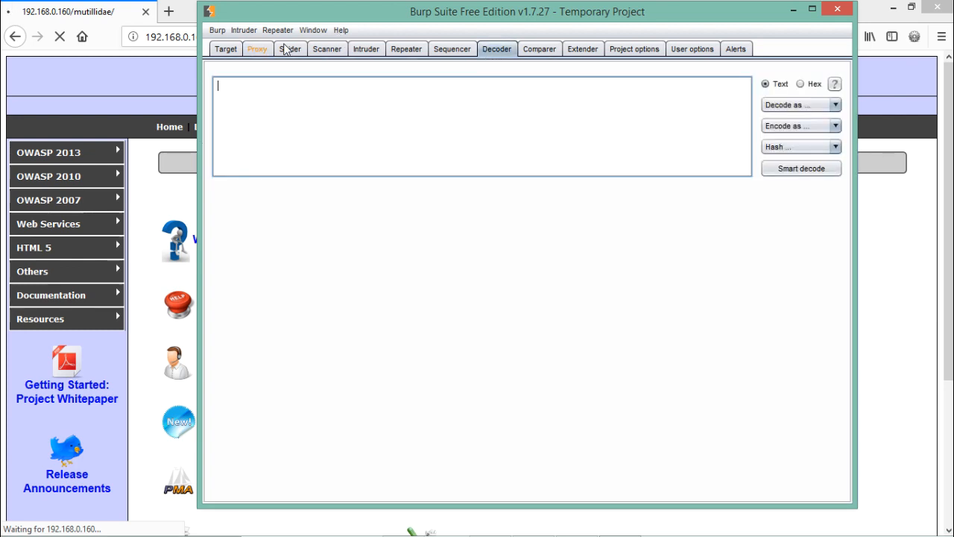
left_click(259, 48)
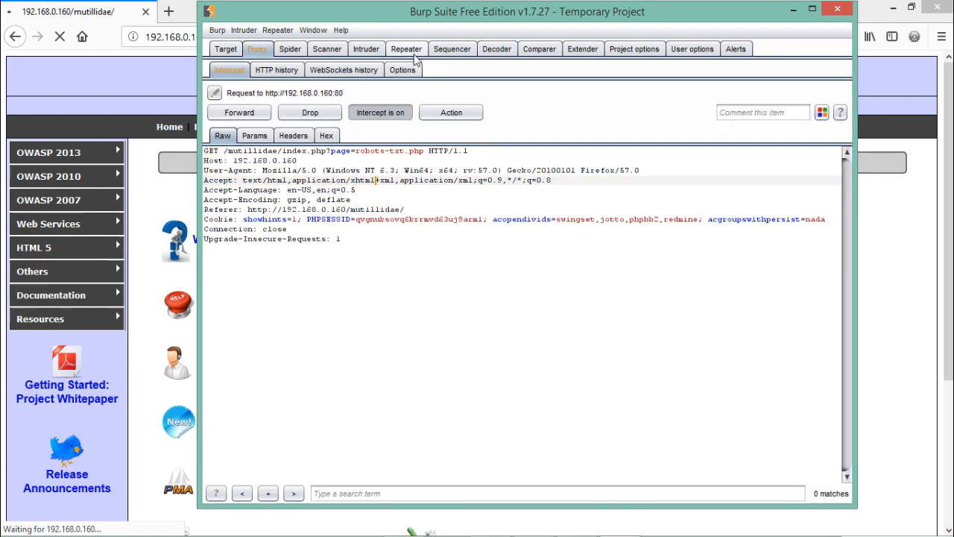
left_click(496, 48)
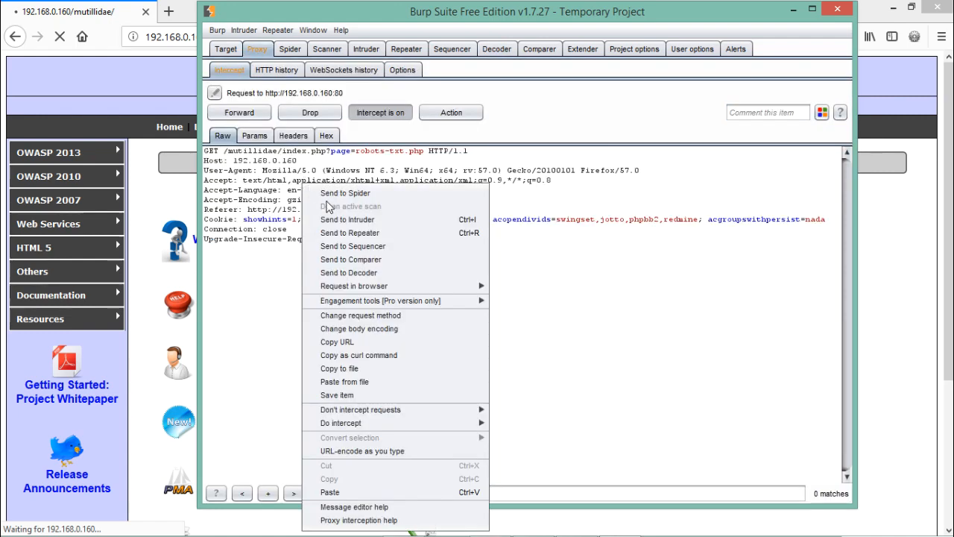
mouse_move(353, 246)
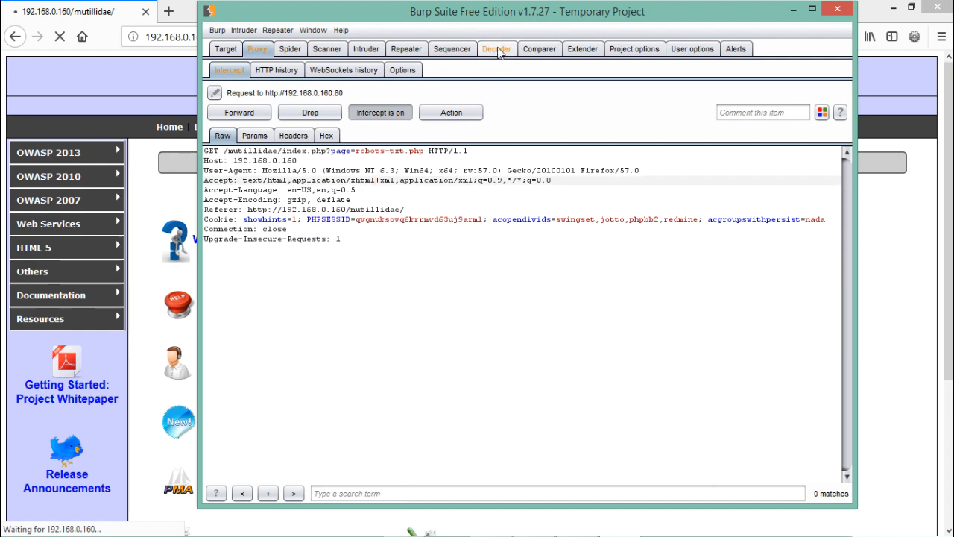
left_click(497, 48)
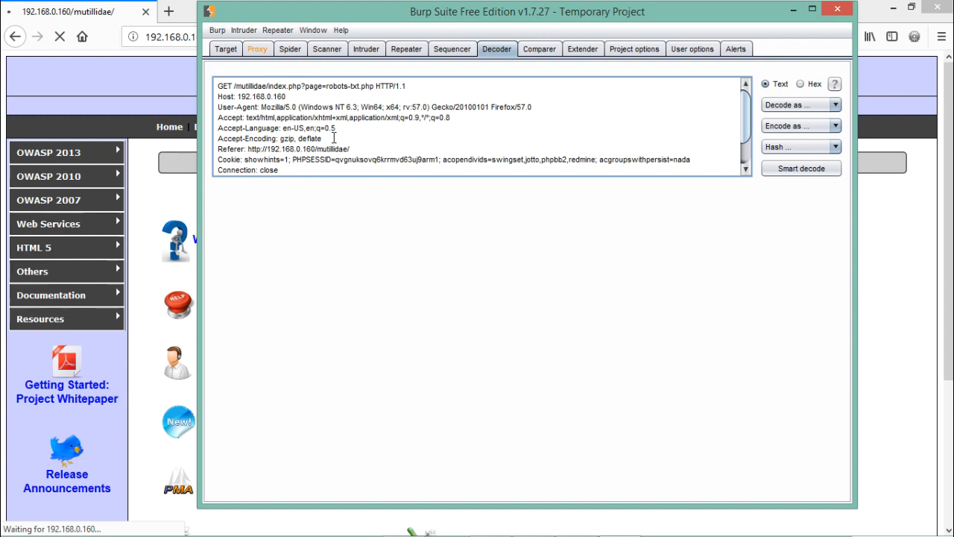
mouse_move(620, 151)
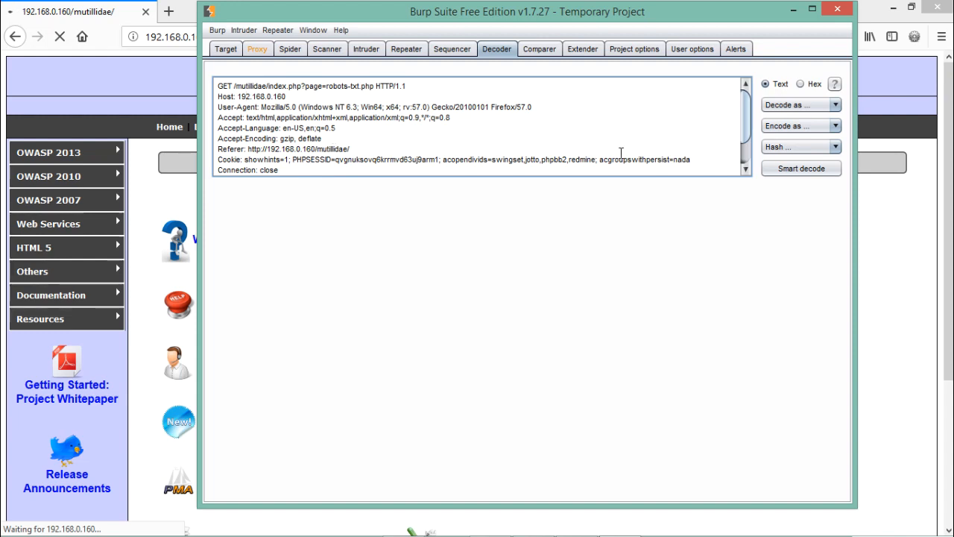
left_click(801, 125)
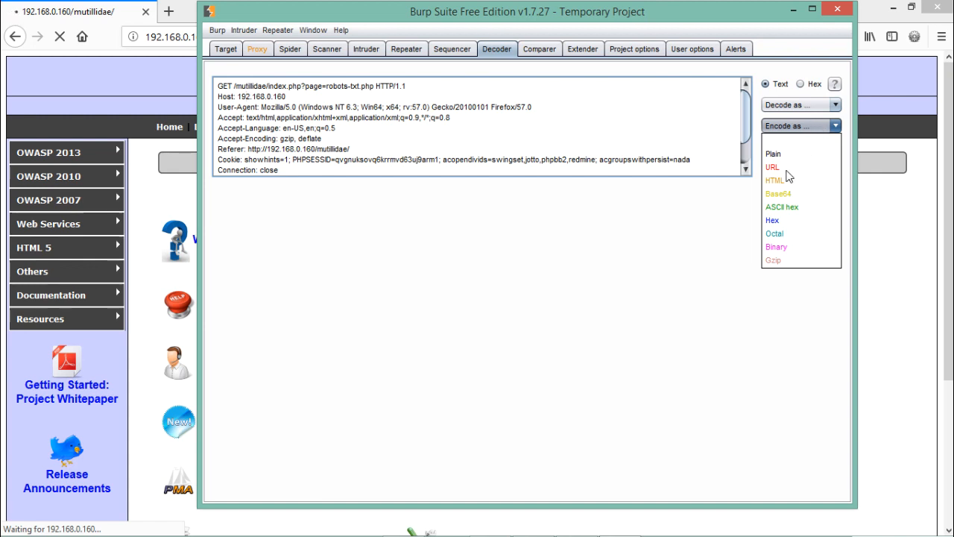
mouse_move(781, 220)
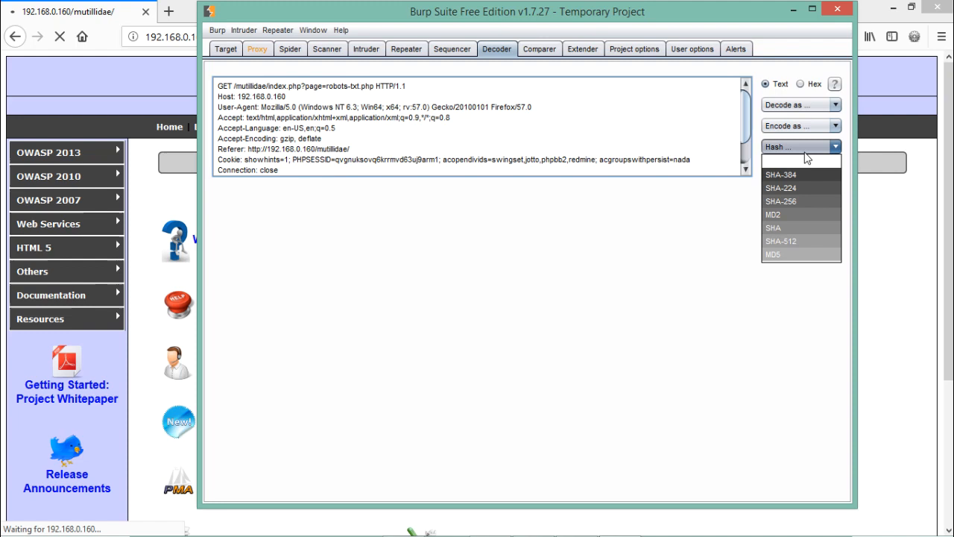
mouse_move(793, 250)
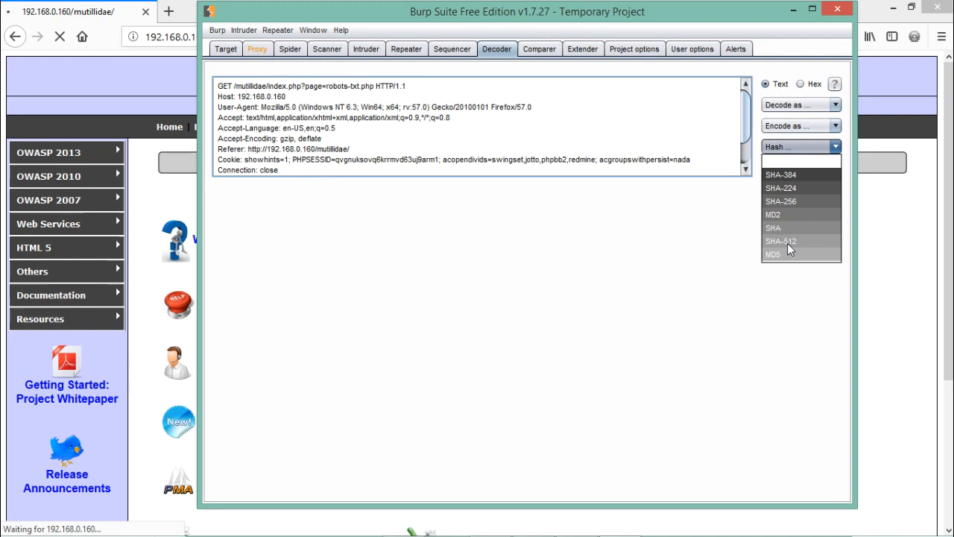
mouse_move(772, 217)
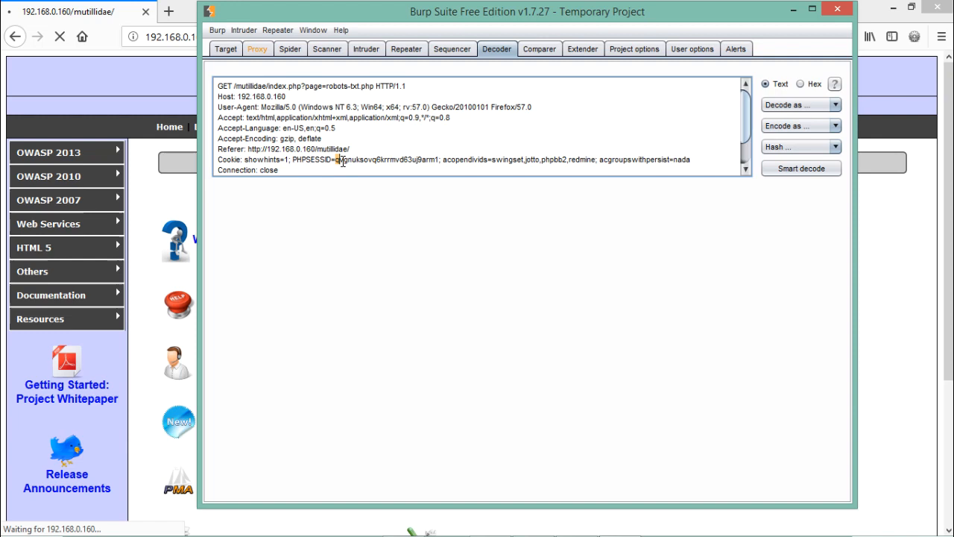
Step: Select just the PHPSESSID cookie value in the Decoder request text
left_click_drag(334, 159, 418, 160)
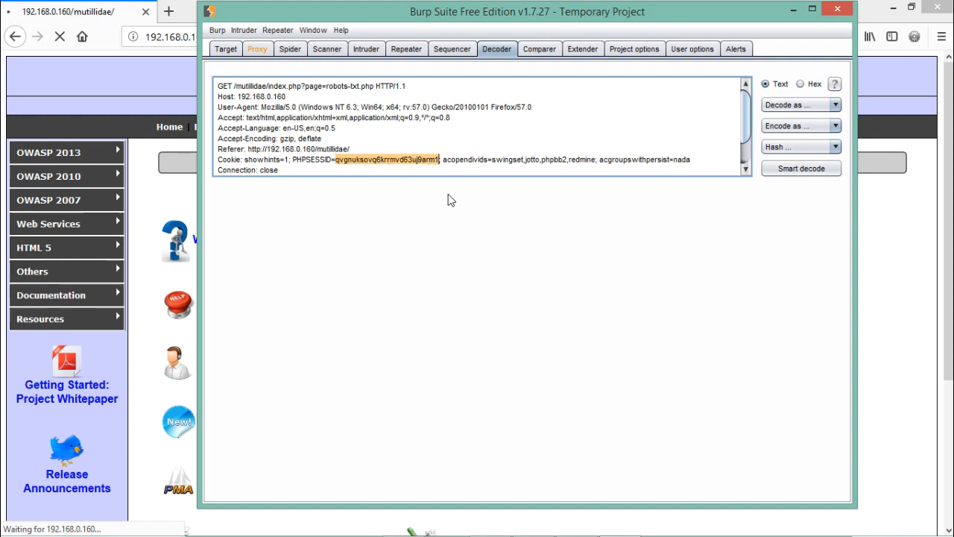
mouse_move(782, 125)
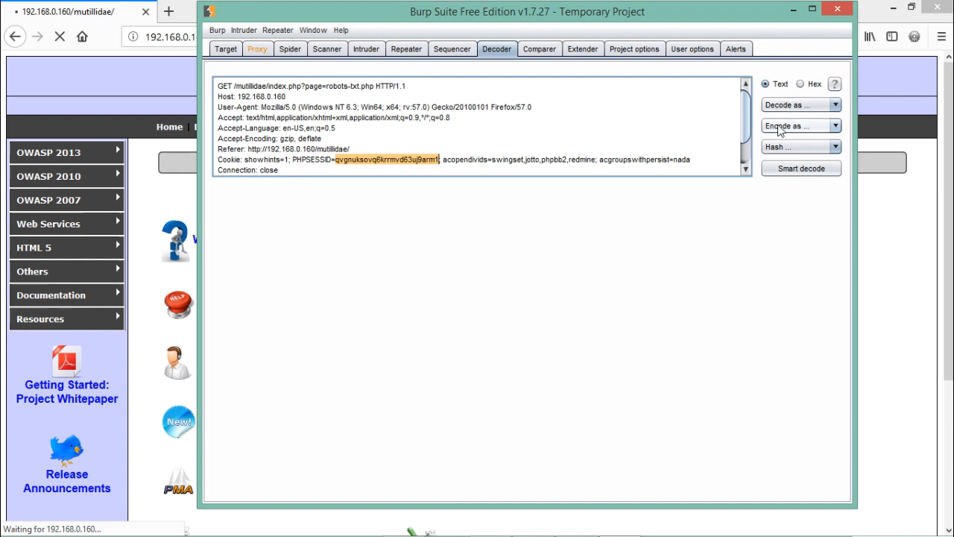
Step: Encode the selected PHPSESSID value as Base64 into a second Decoder pane
left_click(802, 125)
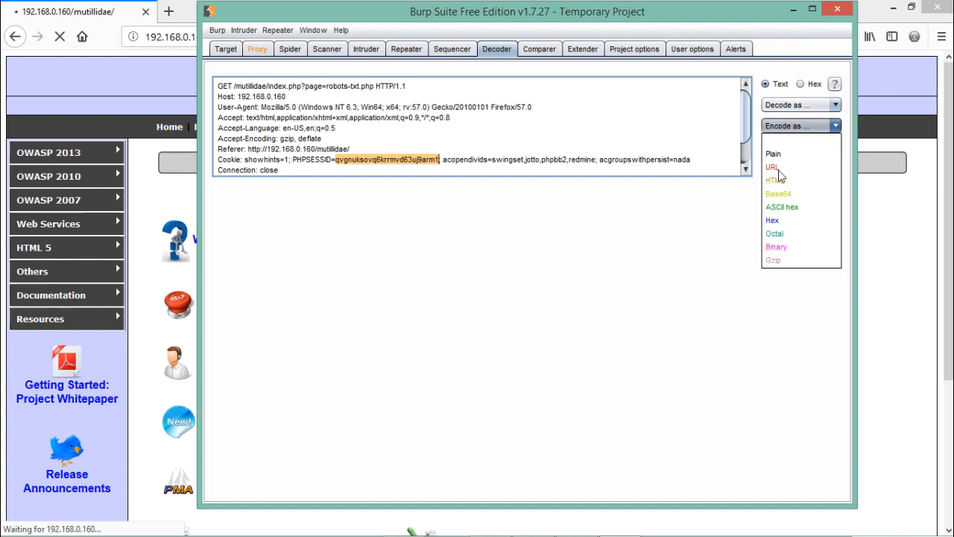
mouse_move(780, 196)
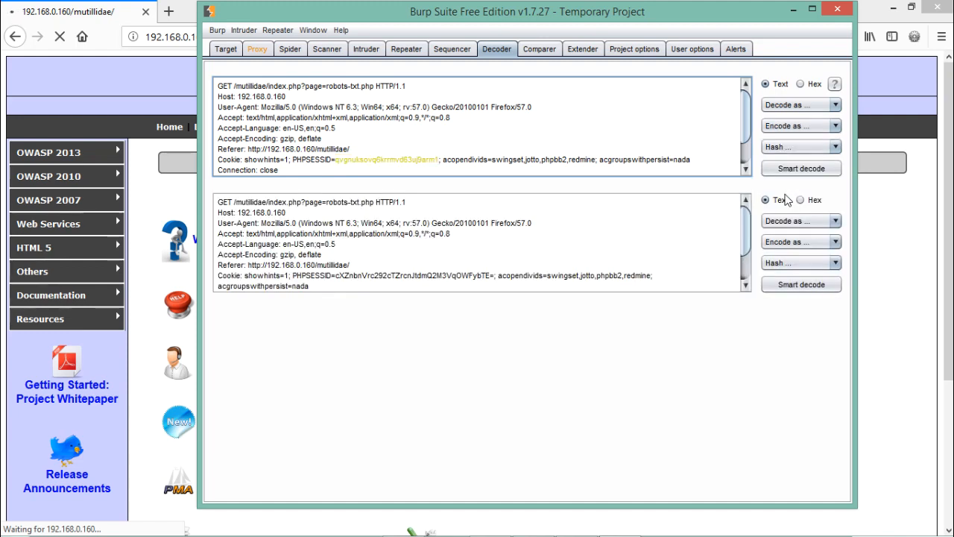
mouse_move(774, 125)
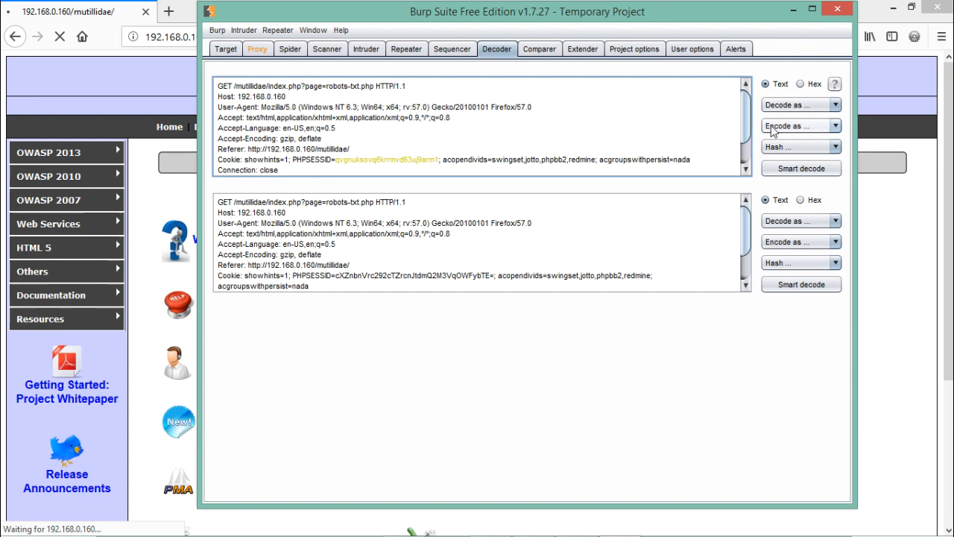
mouse_move(441, 217)
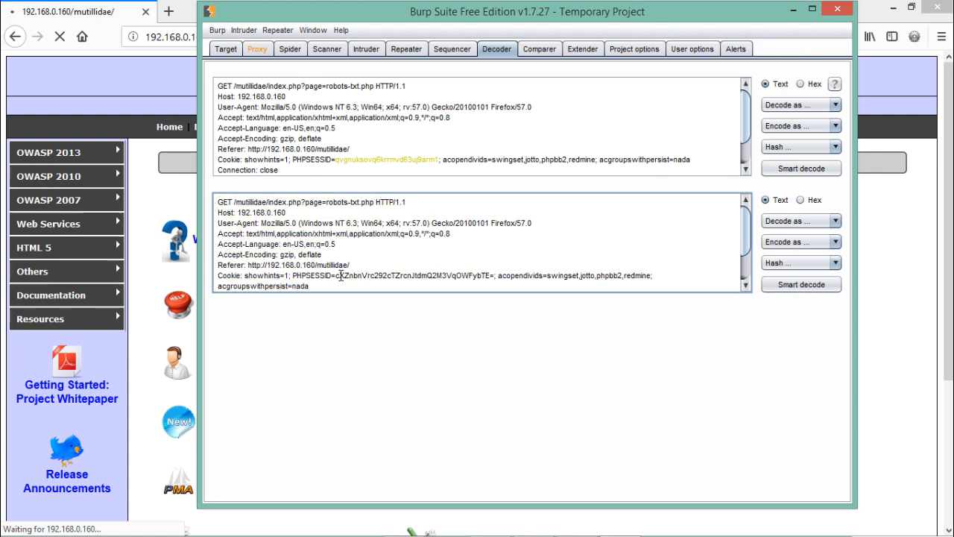
Step: Decode the Base64 session value back to the original PHPSESSID in a third pane
left_click_drag(342, 275, 427, 275)
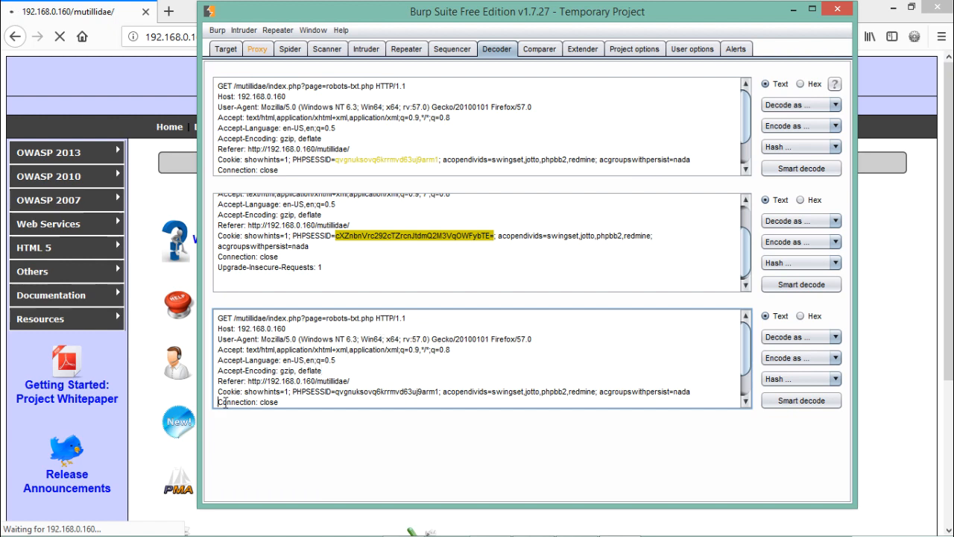
Step: URL-encode the Connection: close line into a fourth pane of percent codes
triple_click(246, 403)
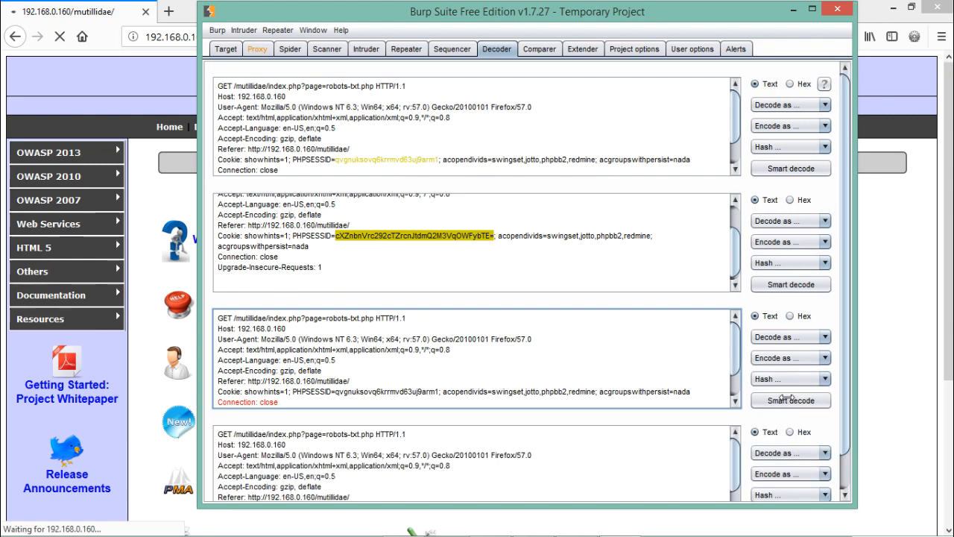
scroll("down", 3)
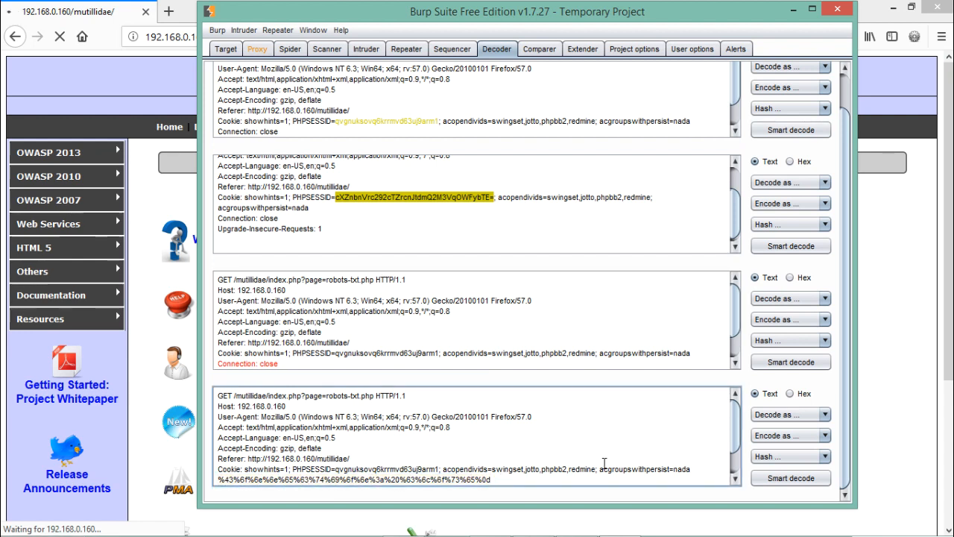
mouse_move(782, 394)
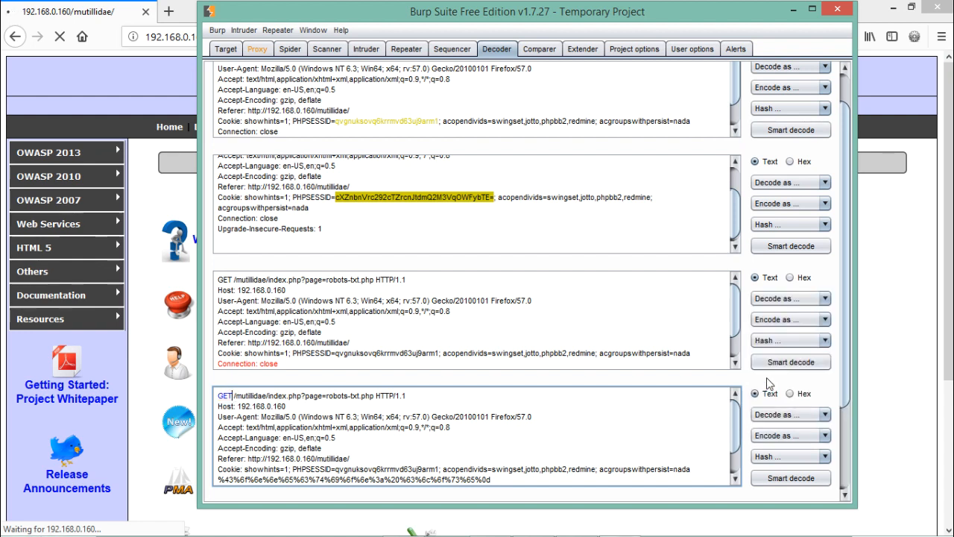
Step: Encode GET as ASCII hex in a new pane, then select and clear that pane's output
scroll("down", 3)
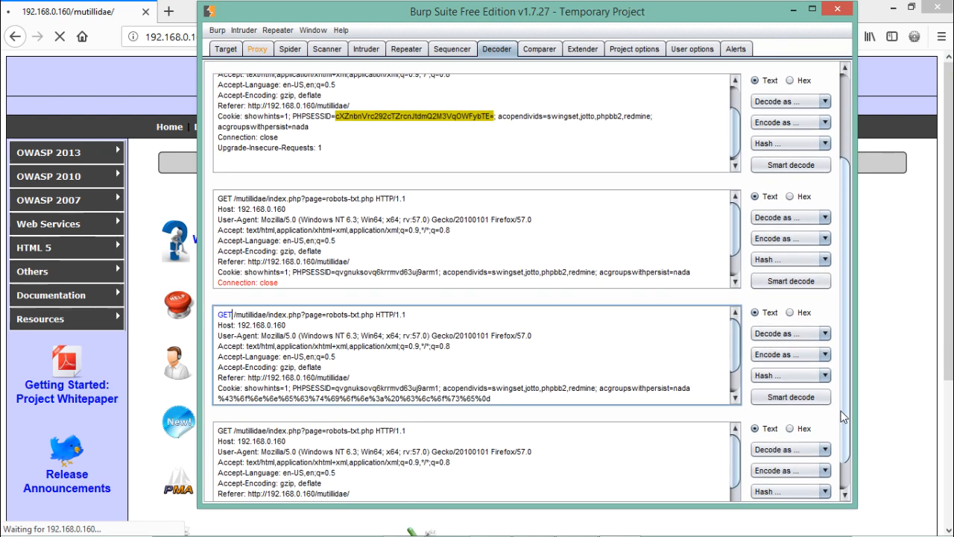
scroll("down", 3)
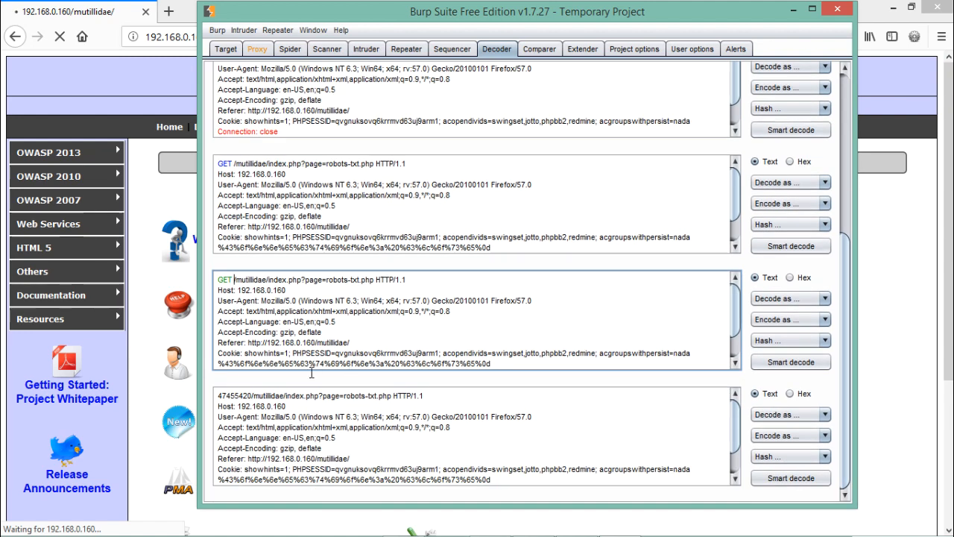
double_click(236, 397)
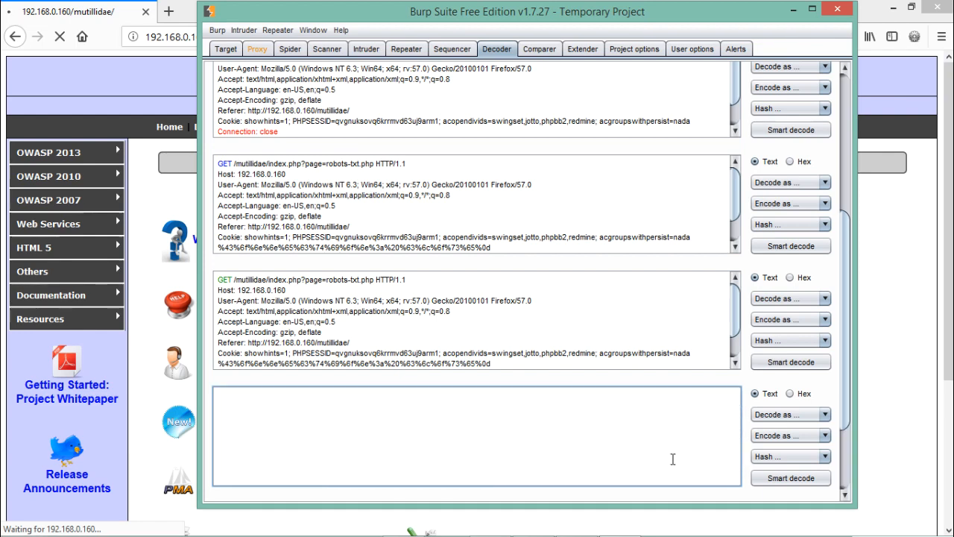
Step: Hash the word admin with MD5 in the Decoder pane
type("admin")
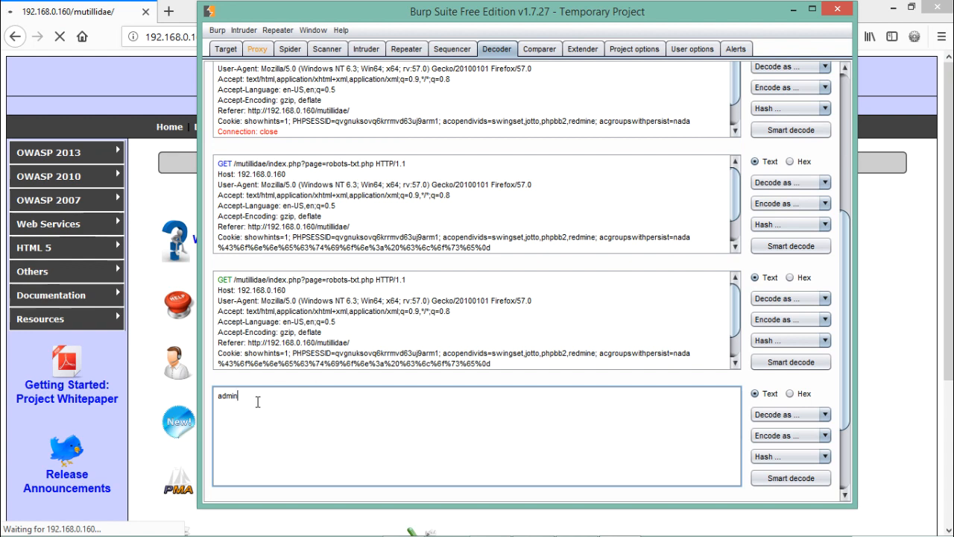
double_click(227, 395)
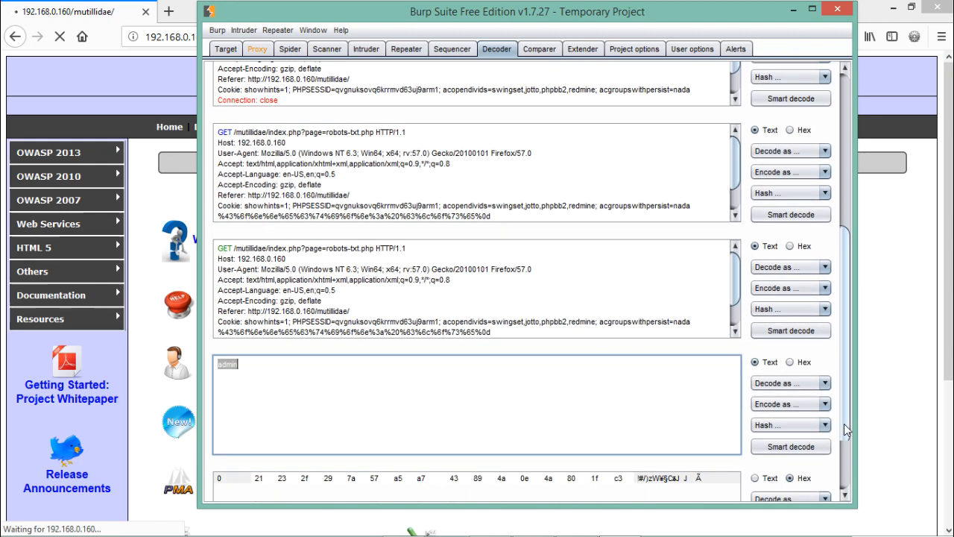
scroll("down", 3)
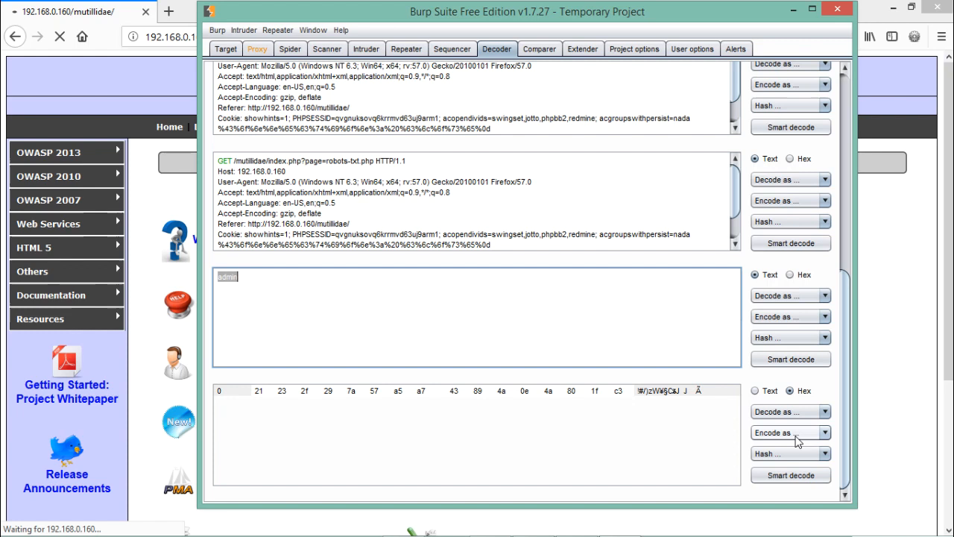
mouse_move(462, 275)
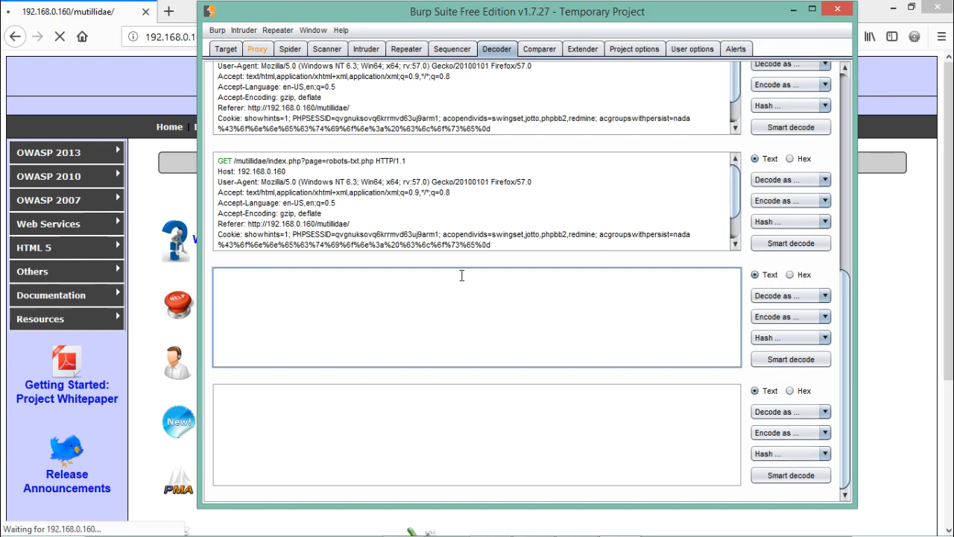
Step: Replace the text with hello and switch its hash algorithm to SHA-256
type("hello")
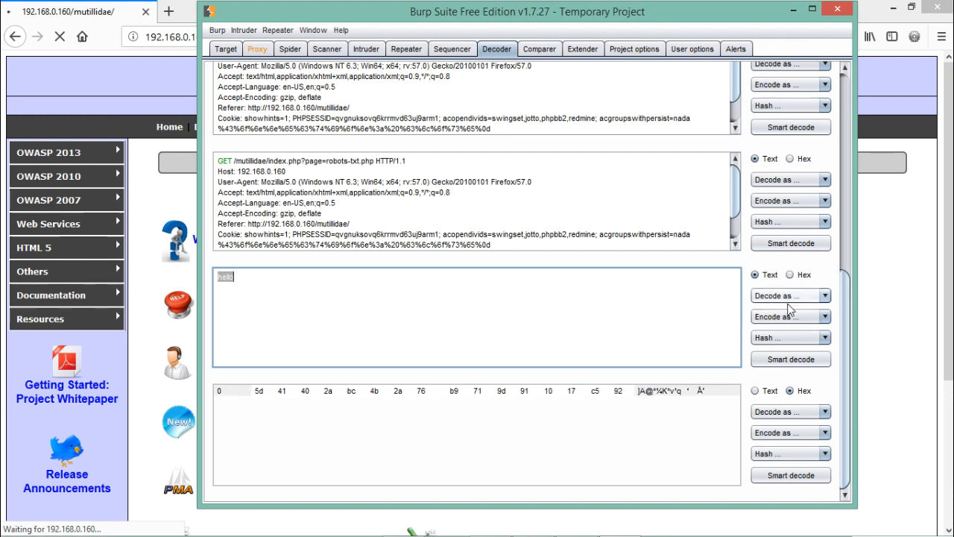
left_click(791, 337)
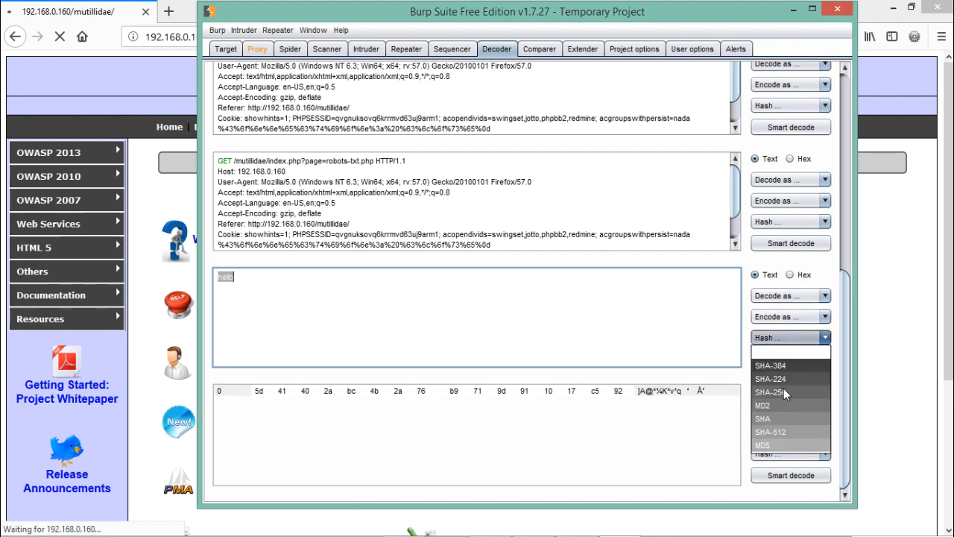
mouse_move(793, 394)
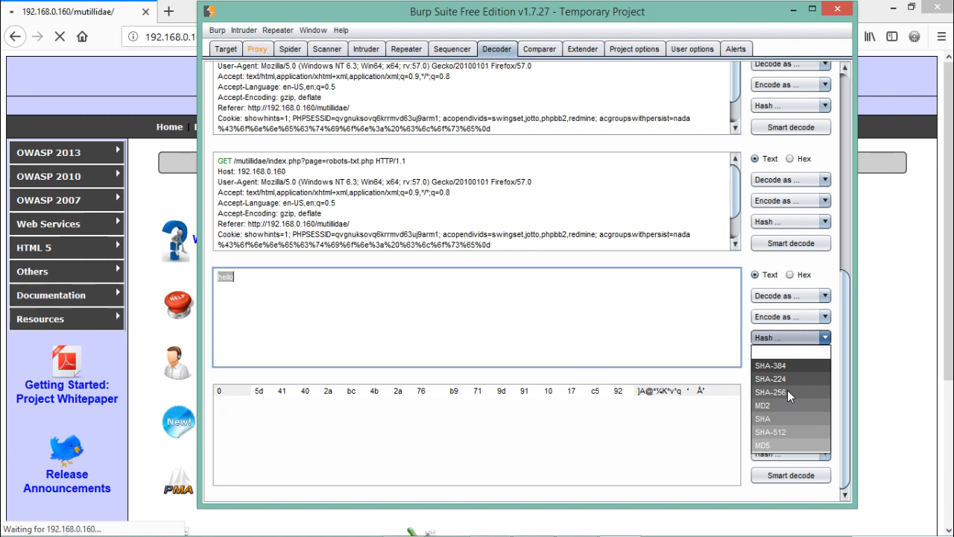
left_click(784, 391)
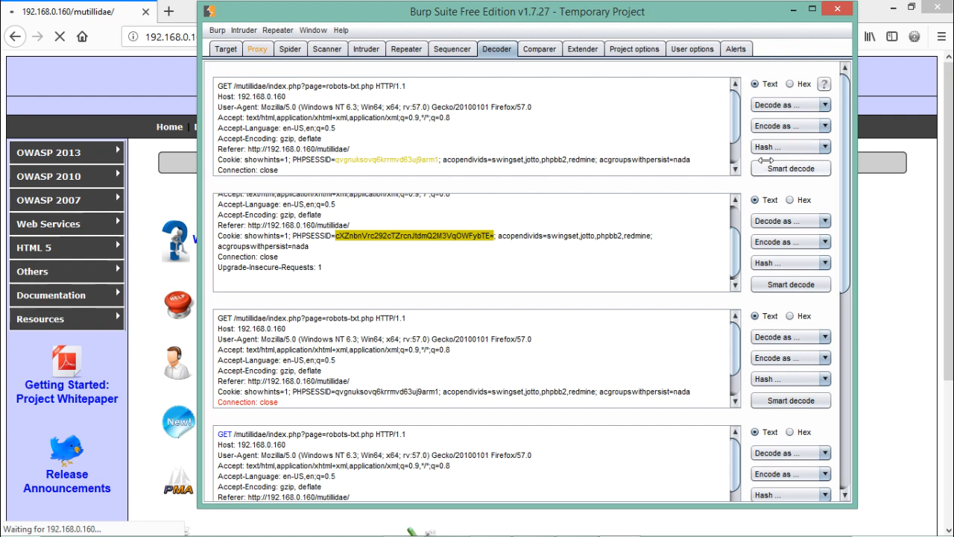
mouse_move(790, 167)
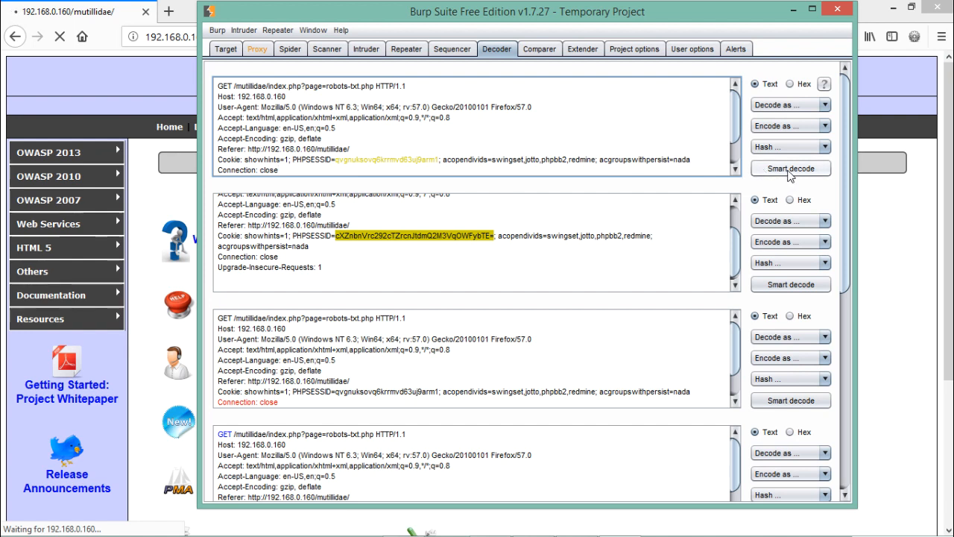
mouse_move(790, 173)
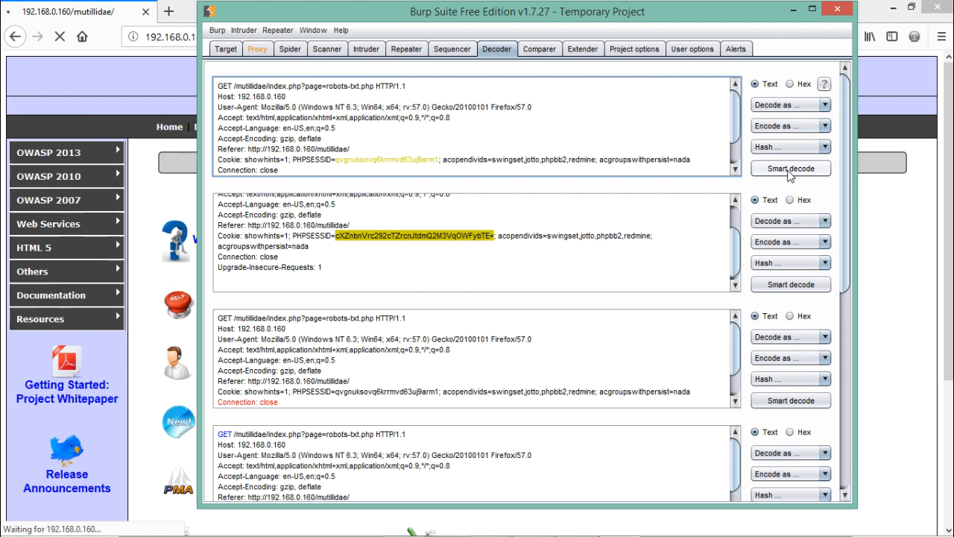
Step: Smart-decode the original request in the first Decoder pane
left_click(256, 47)
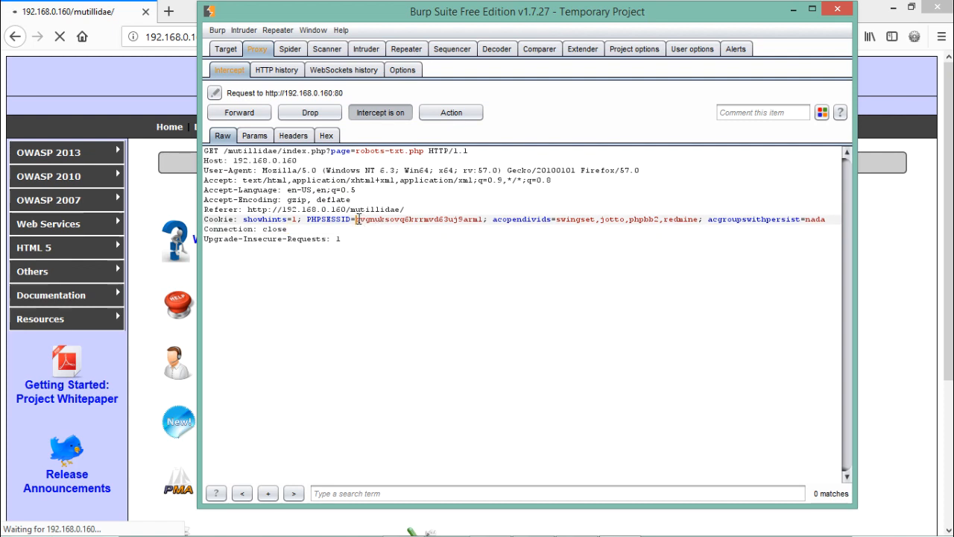
Step: URL-encode all characters of the intercepted PHPSESSID value via Convert selection
left_click_drag(358, 219, 485, 219)
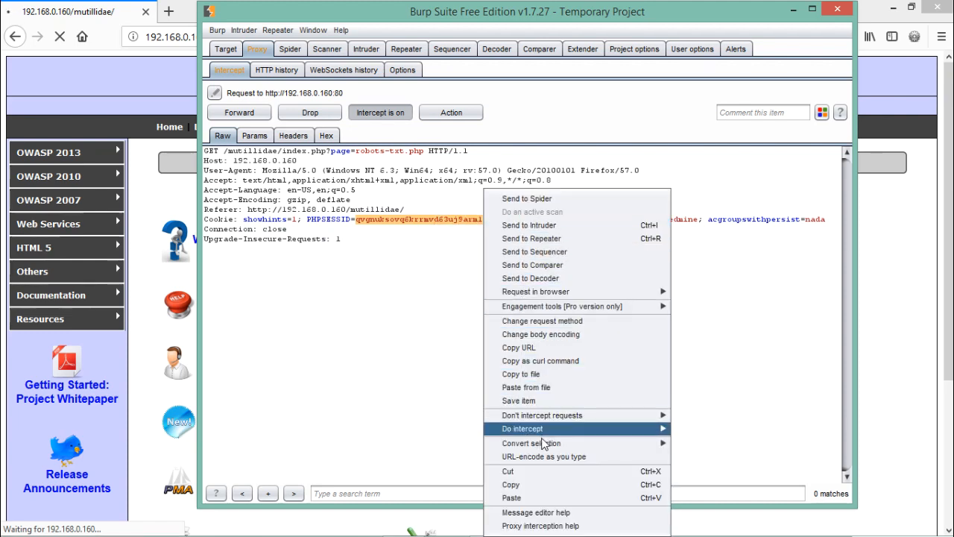
mouse_move(531, 443)
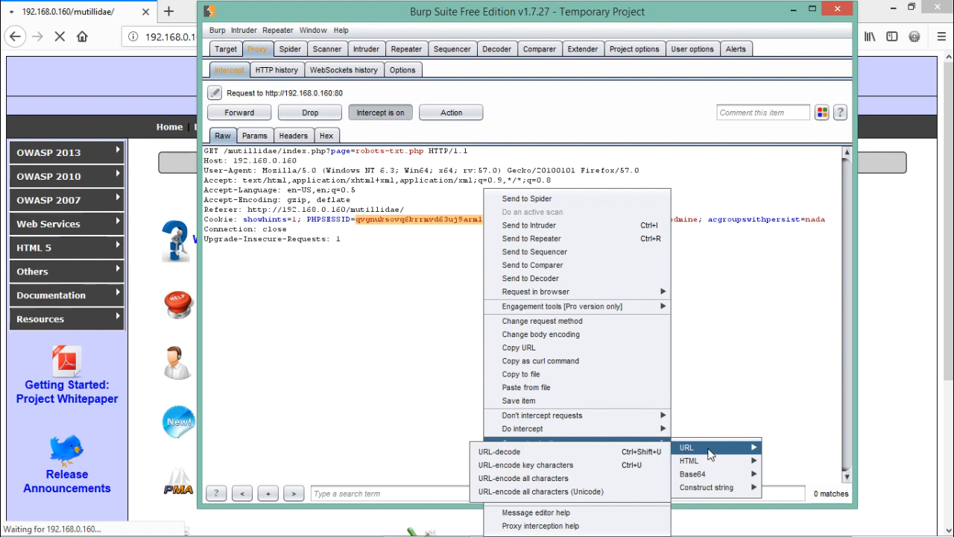
mouse_move(704, 483)
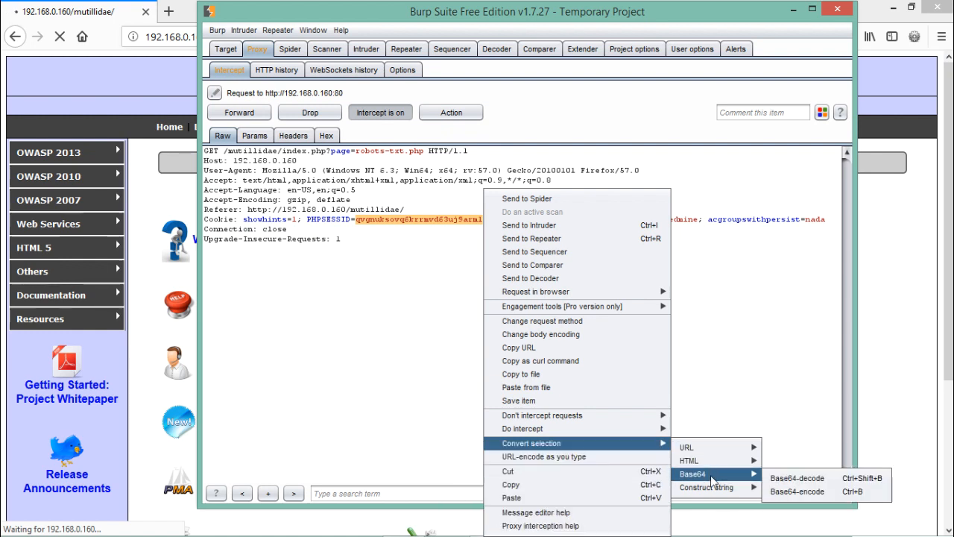
mouse_move(701, 474)
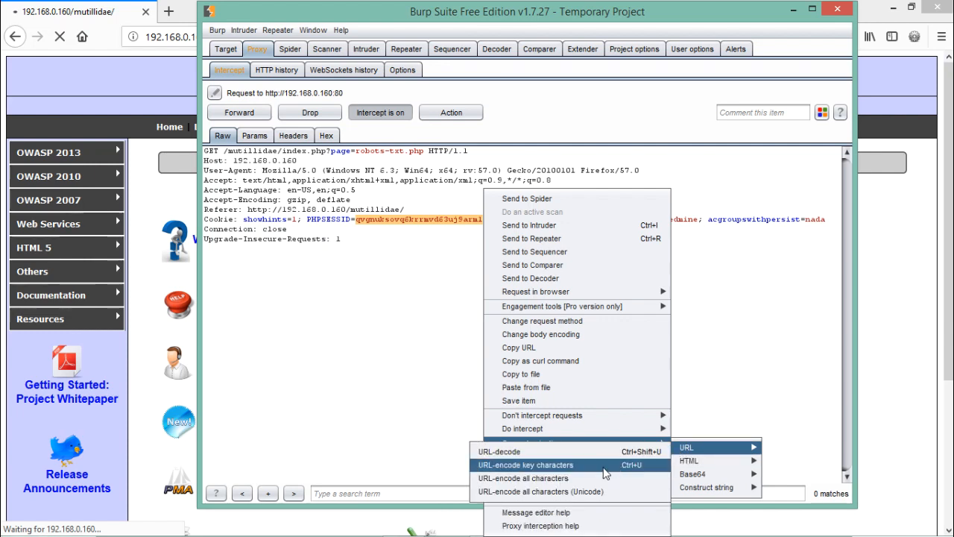
mouse_move(538, 478)
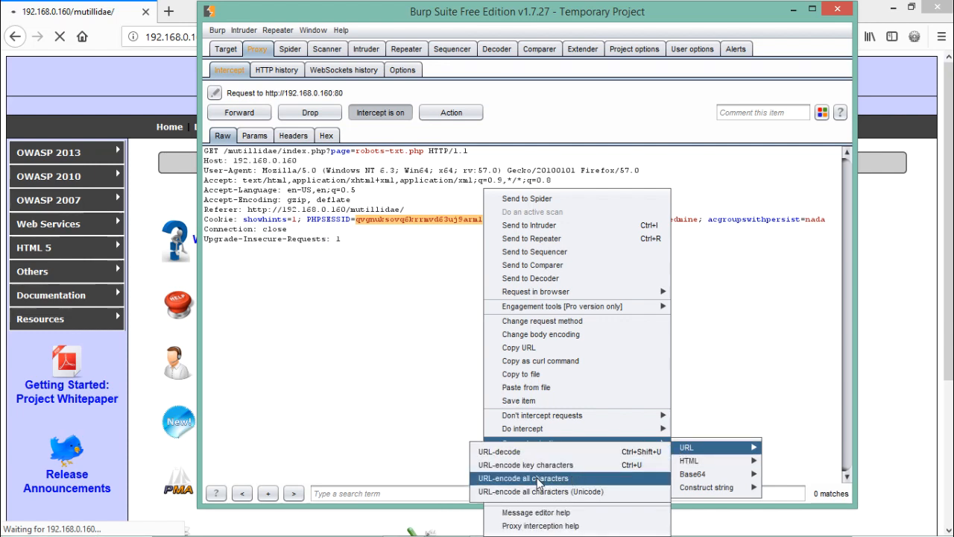
left_click(527, 477)
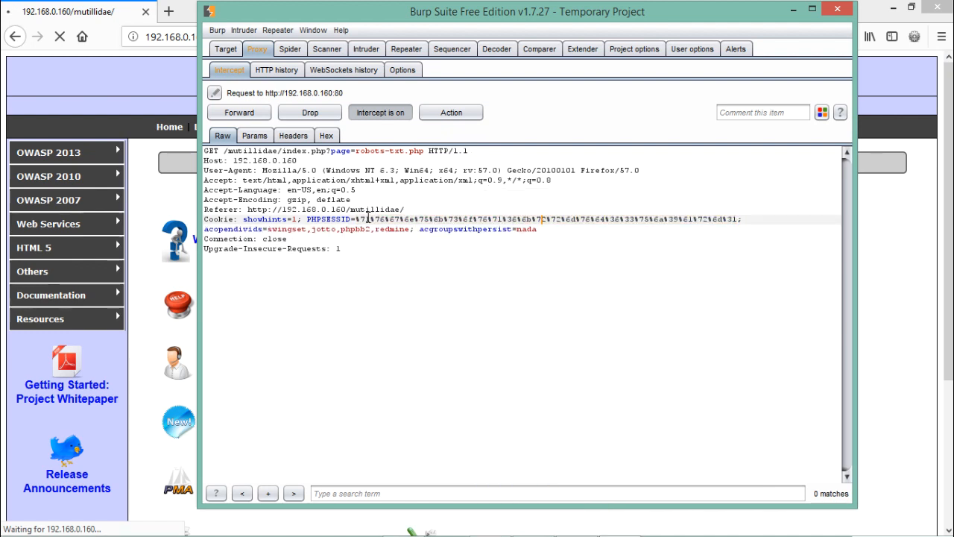
mouse_move(555, 217)
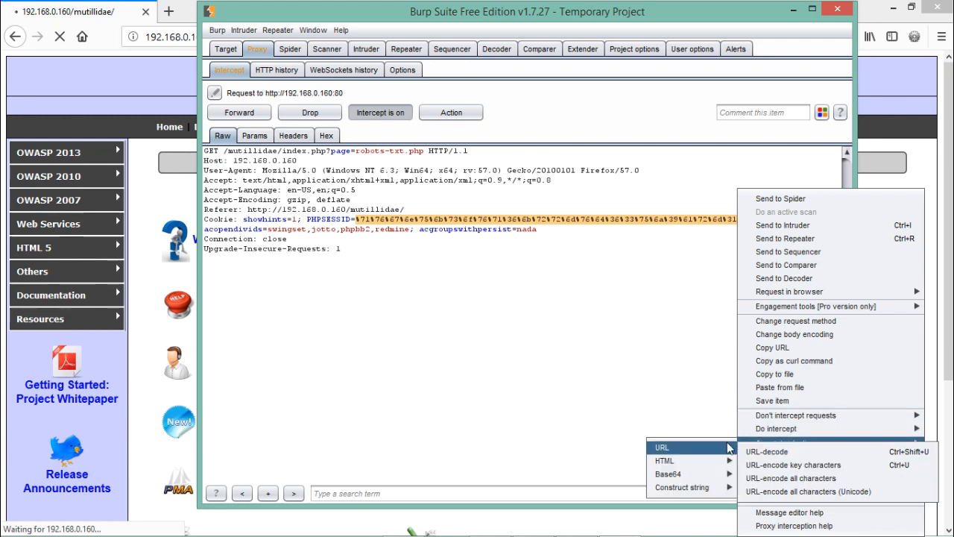
Step: URL-decode the PHPSESSID value back to its original plain text
left_click(768, 451)
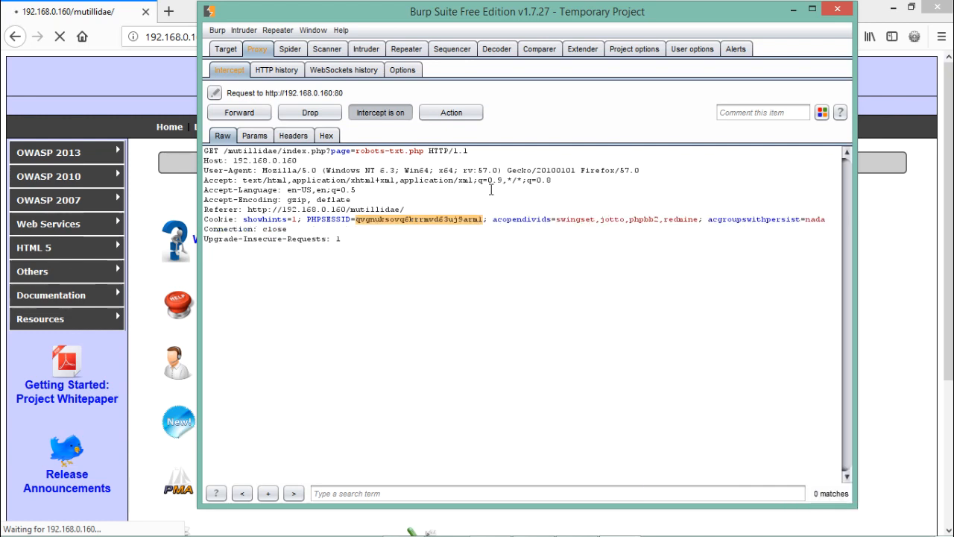